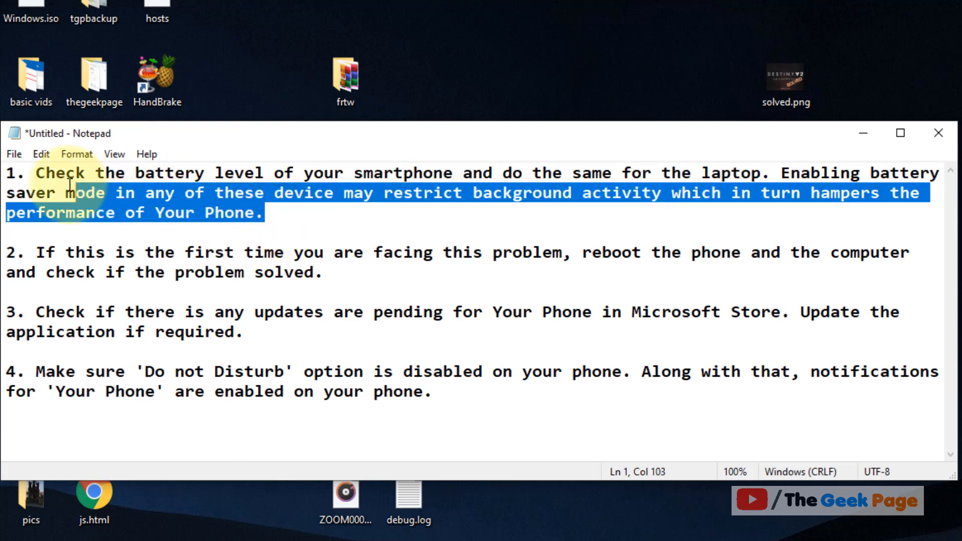
Step: Highlight 'reboot the phone', then check Microsoft Store downloads and updates for new app updates
click(788, 408)
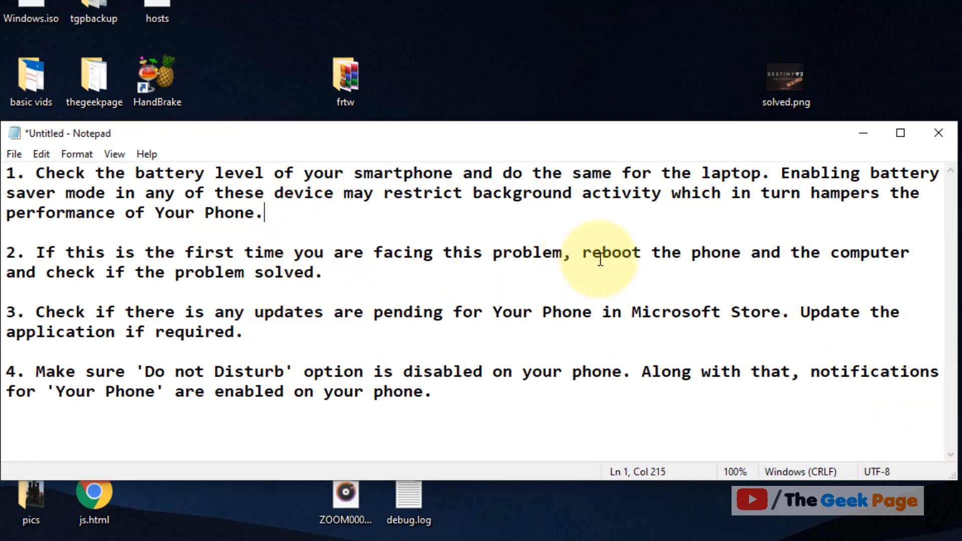
drag(582, 252, 743, 253)
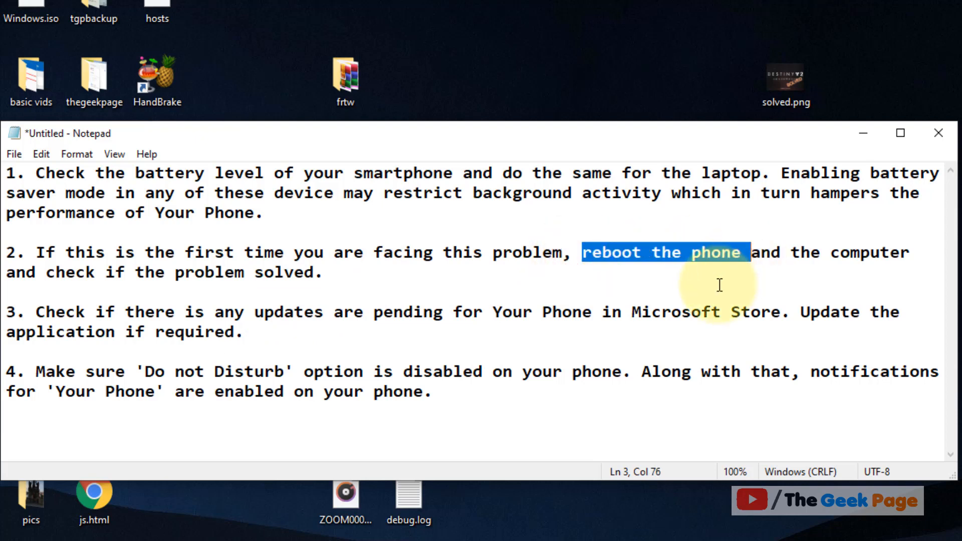
mouse_move(326, 270)
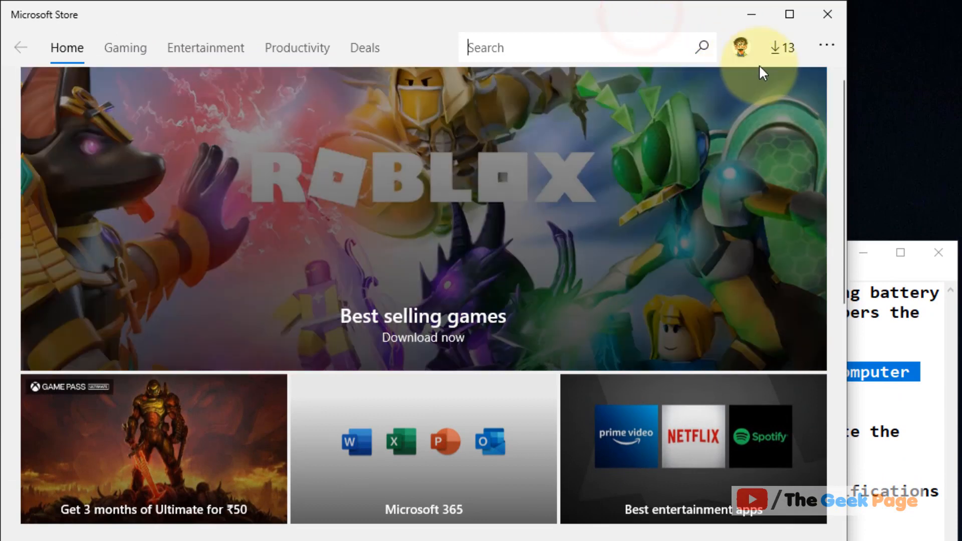
click(782, 47)
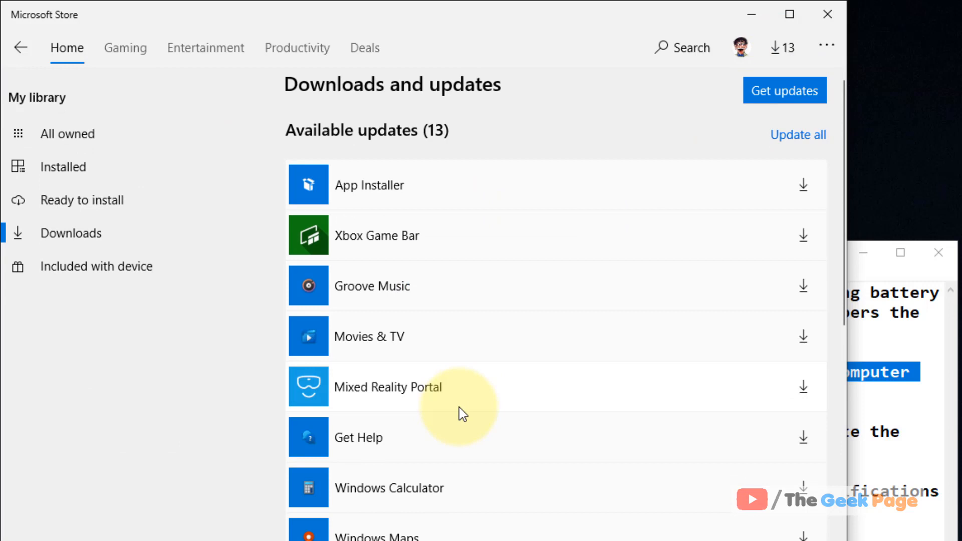
scroll(down, 3)
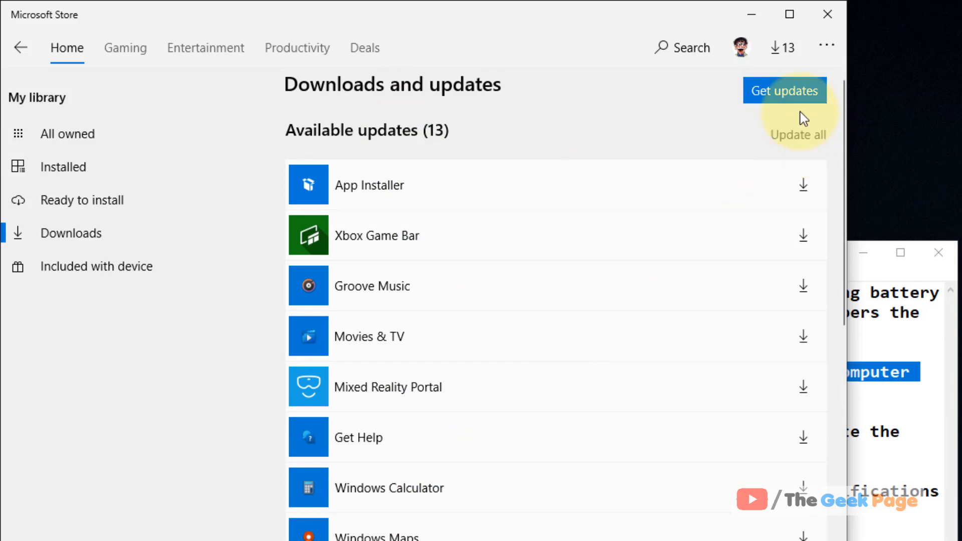
click(408, 371)
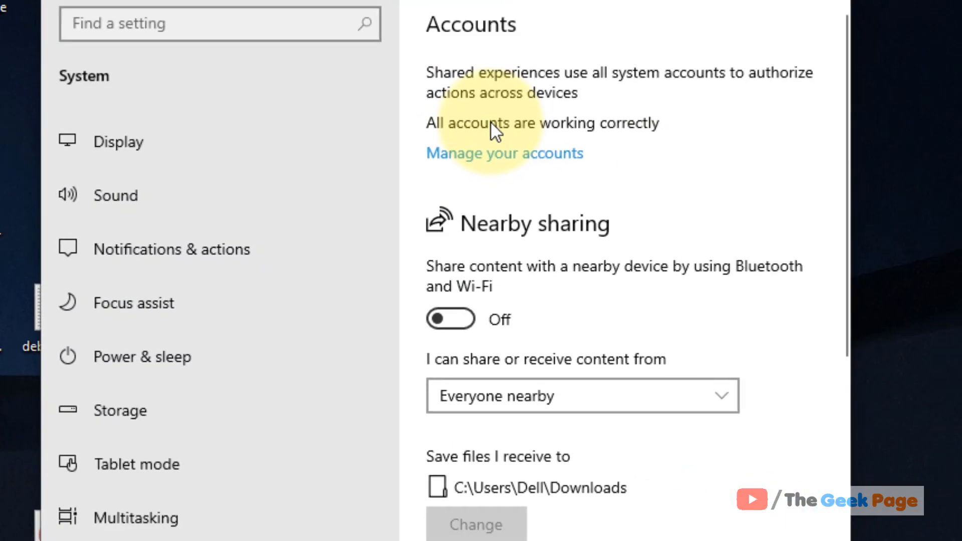
Step: Scroll down Settings toward the Accounts and Nearby sharing sections
scroll(down, 3)
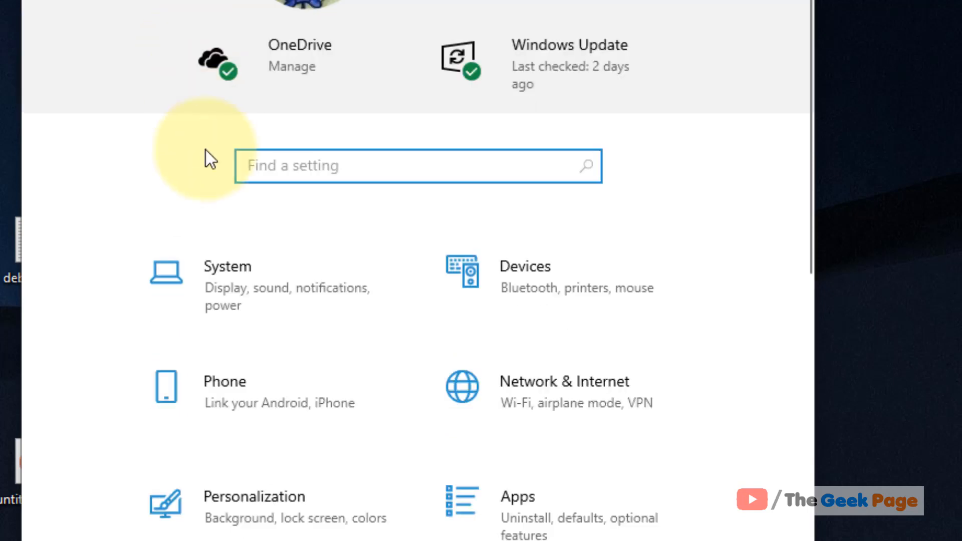
Step: Under Privacy > Background apps, turn on background running for Your Phone
scroll(down, 3)
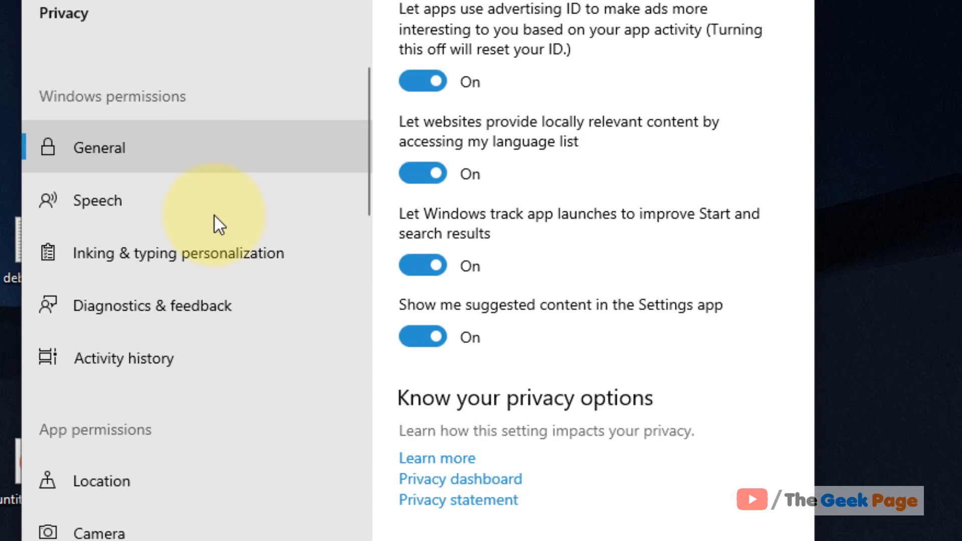
scroll(down, 3)
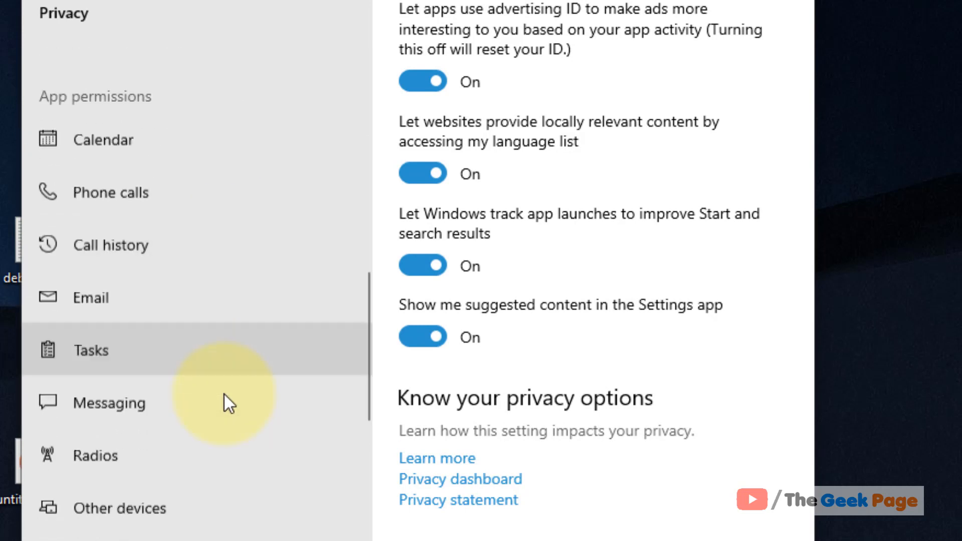
click(131, 427)
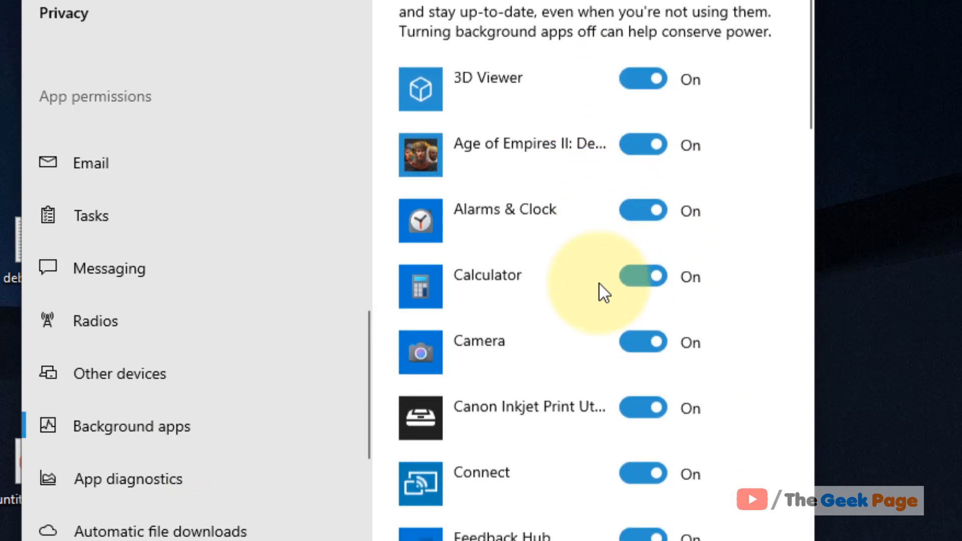
scroll(down, 3)
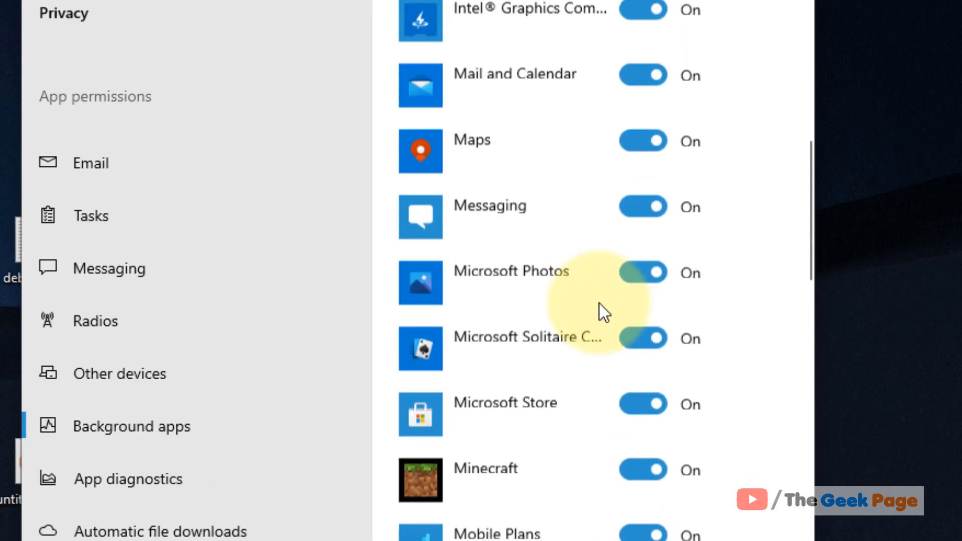
scroll(down, 3)
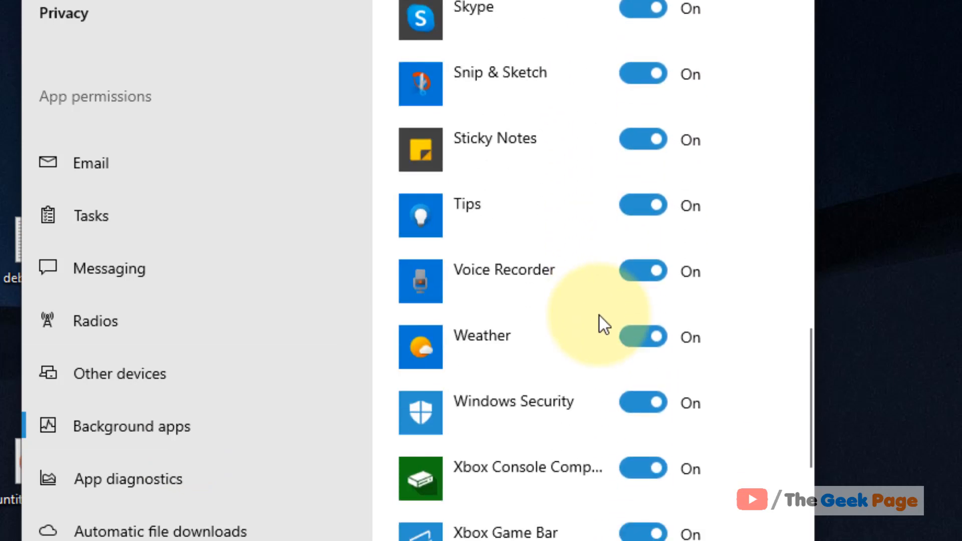
scroll(down, 3)
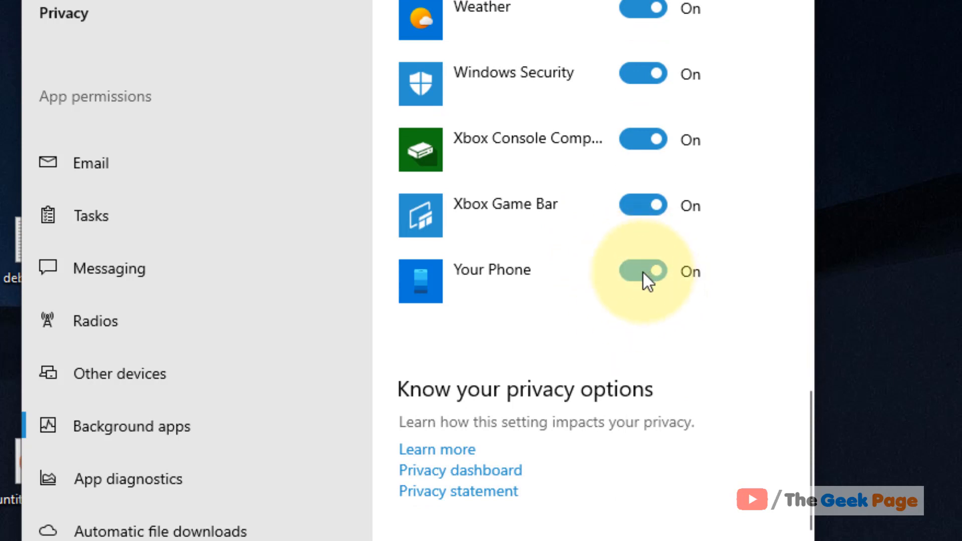
click(643, 271)
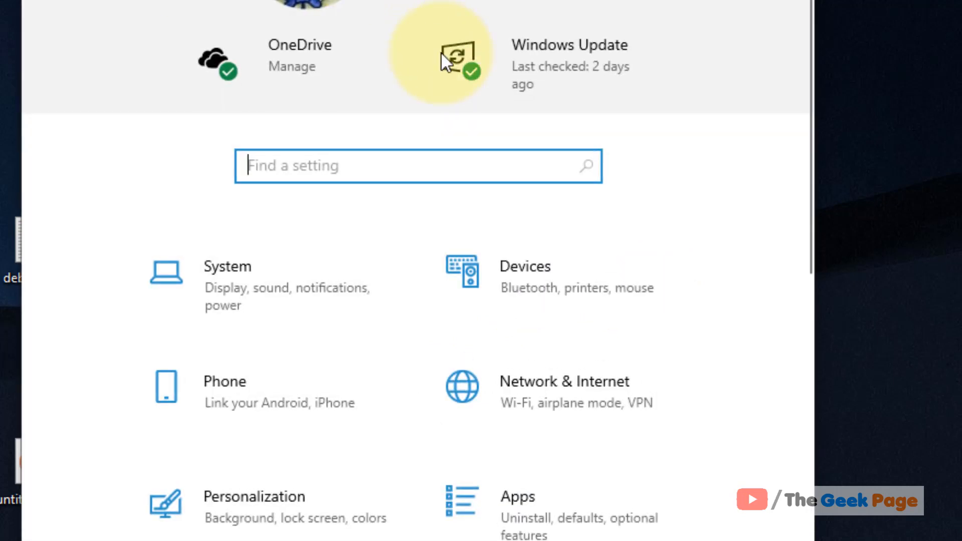
mouse_move(258, 390)
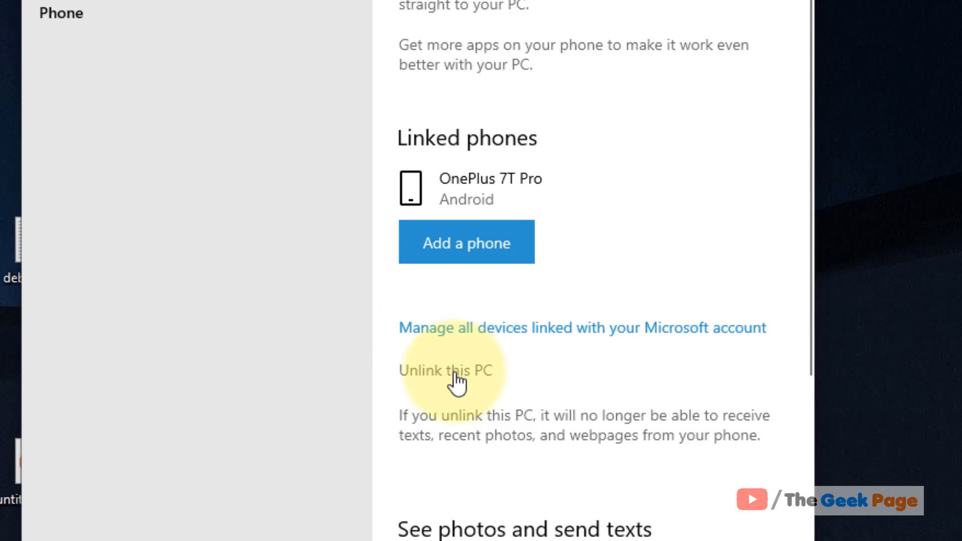
mouse_move(298, 374)
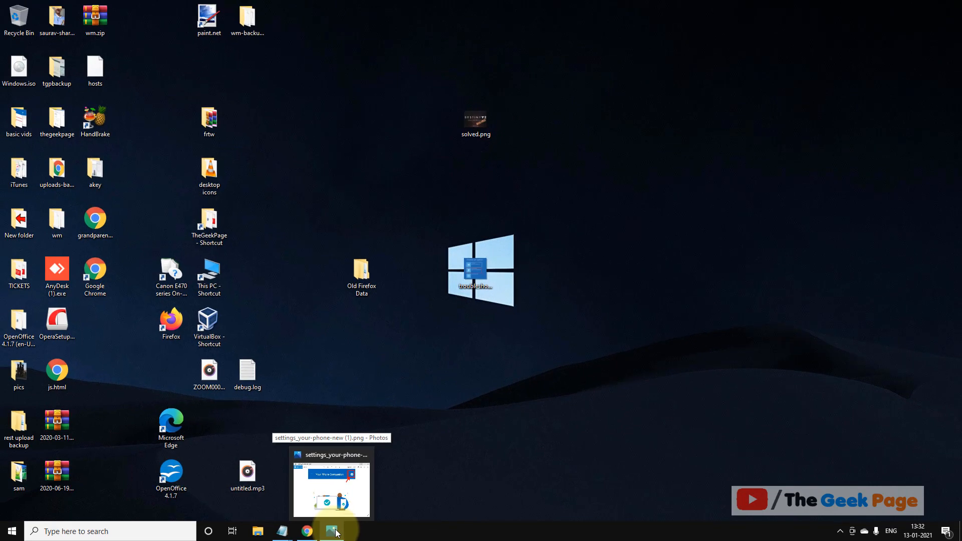
Step: Browse the companion app screenshots in Photos to the Manage Accounts screen
click(331, 485)
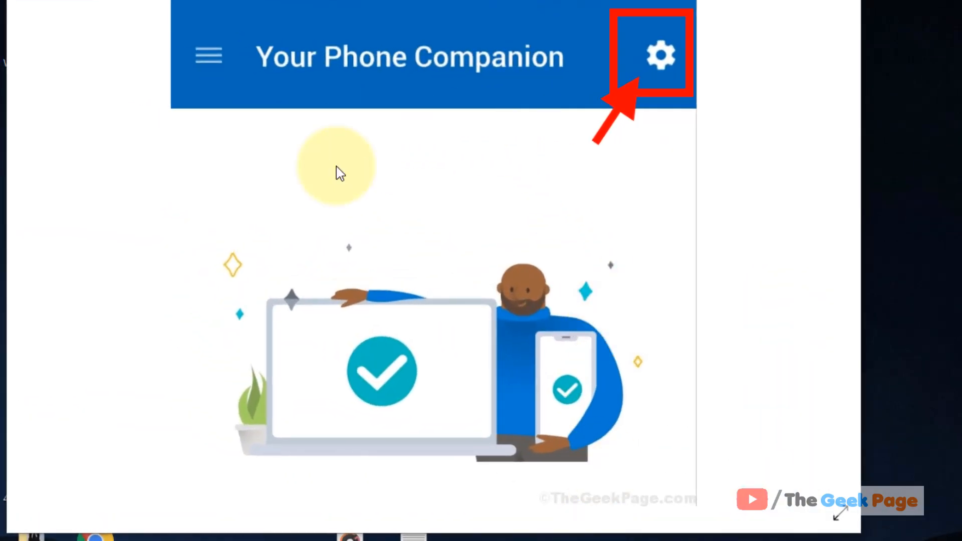
mouse_move(582, 118)
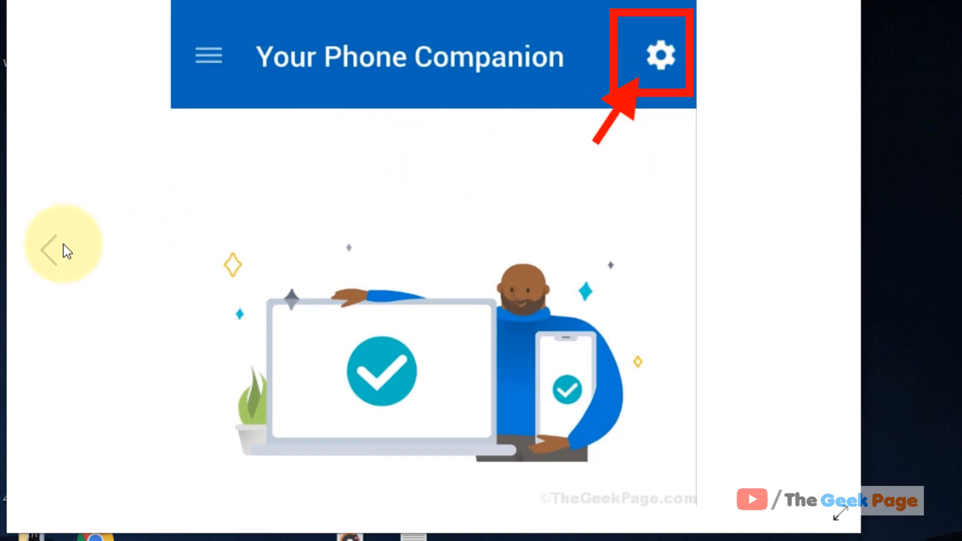
click(661, 54)
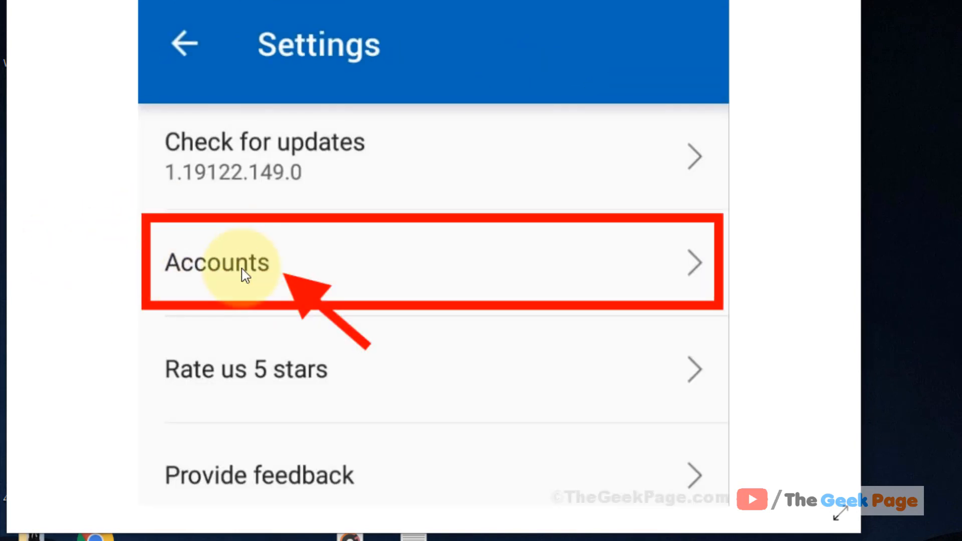
click(218, 262)
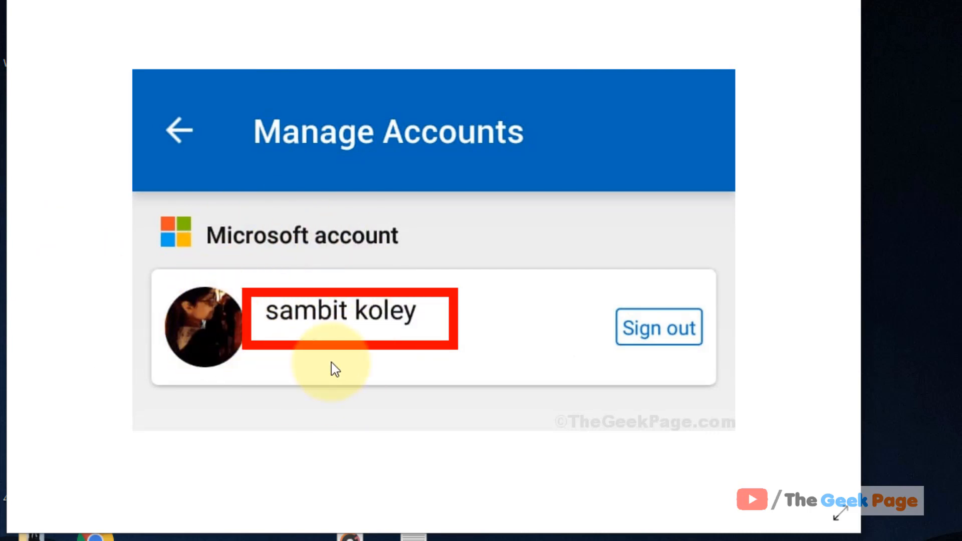
mouse_move(329, 232)
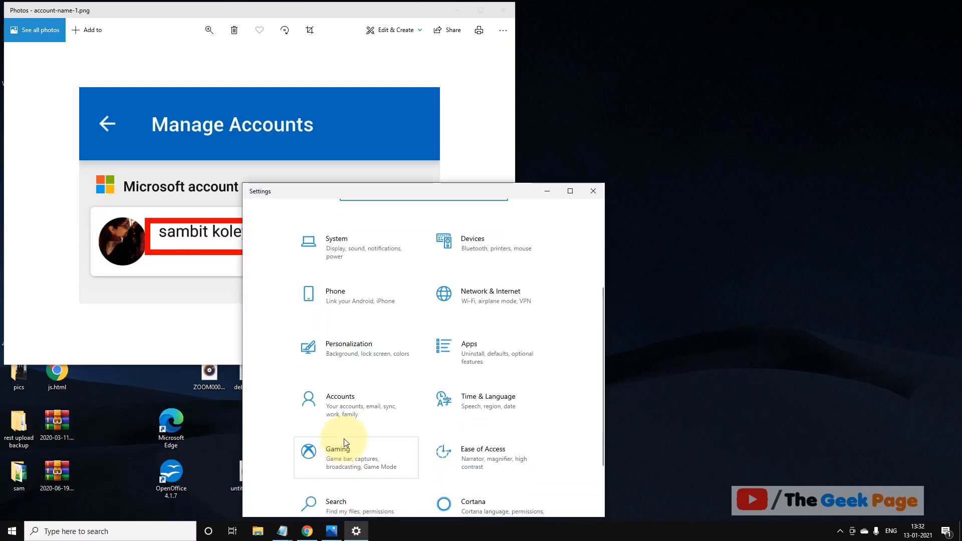
Step: Open Accounts to view this PC's Your info page
click(341, 405)
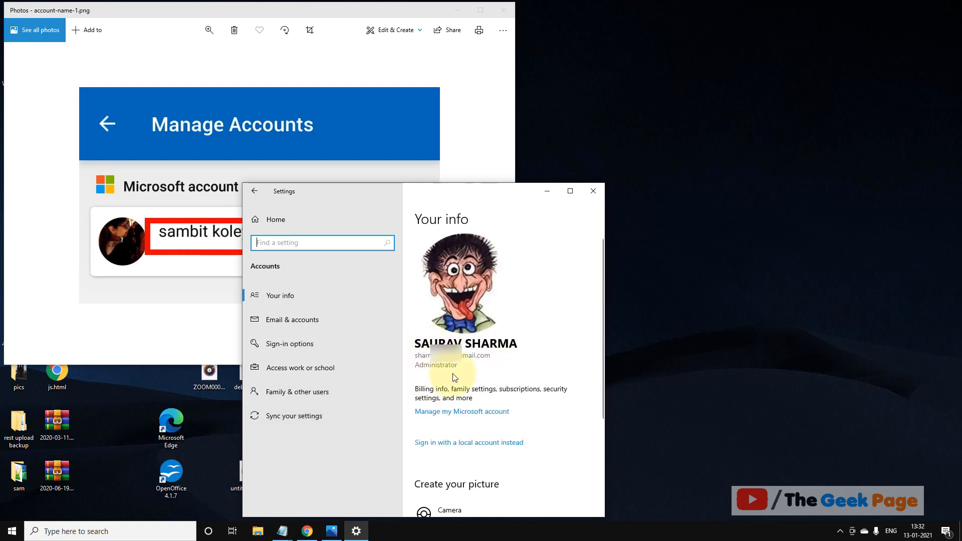
mouse_move(148, 213)
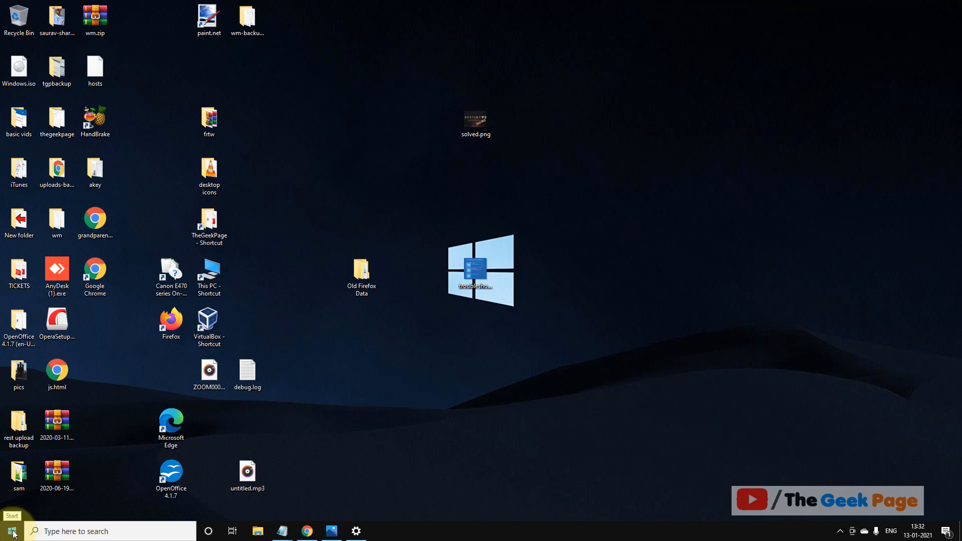
Step: Search 'your' in Apps & features and scroll Your Phone's advanced options to Reset
click(356, 530)
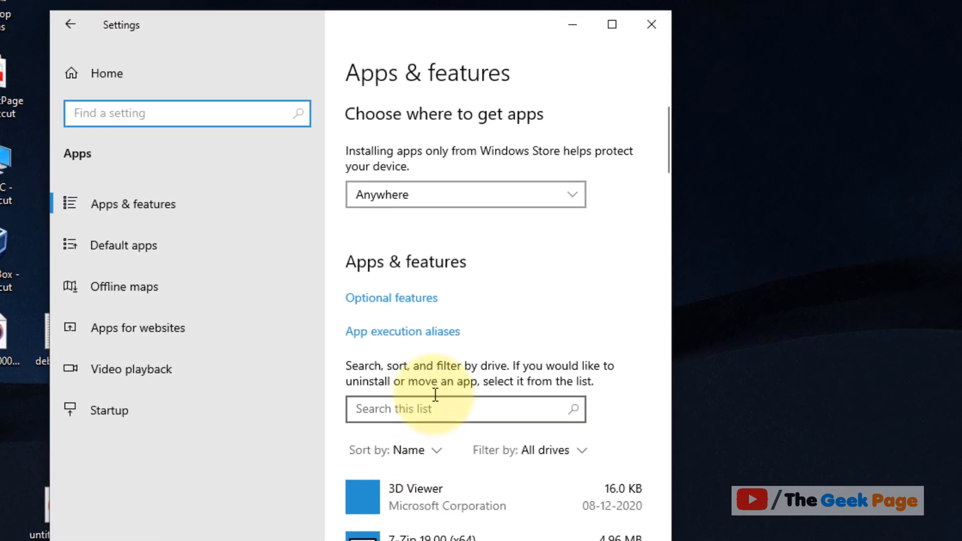
text(your phone)
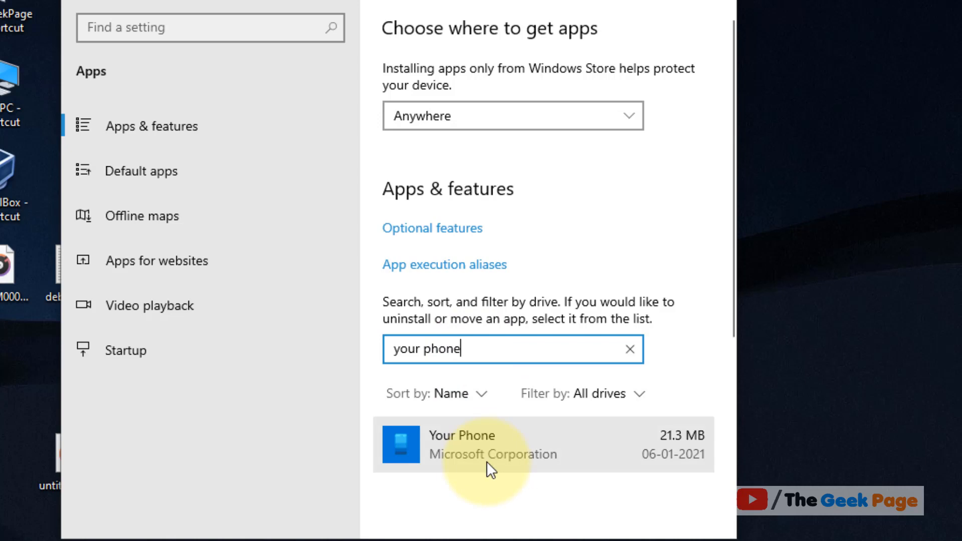
click(491, 445)
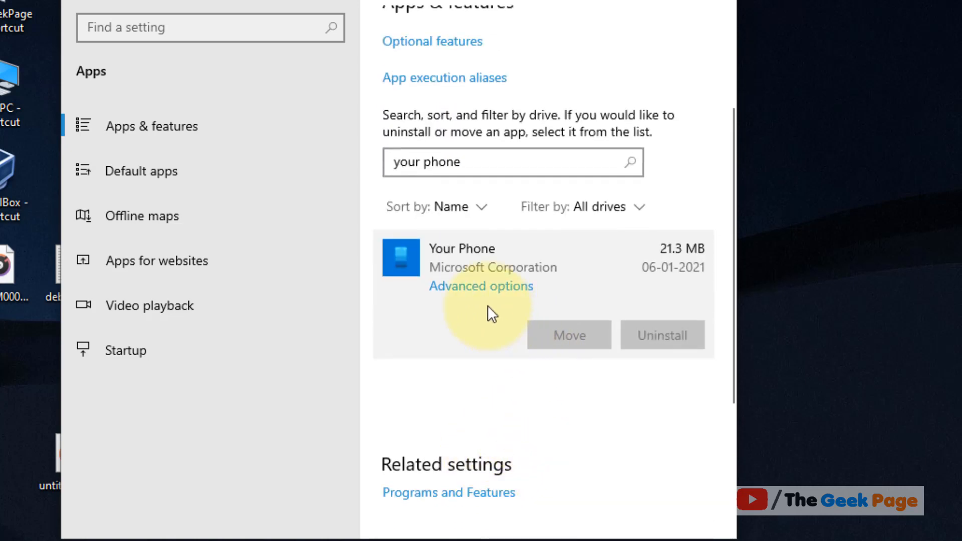
click(481, 286)
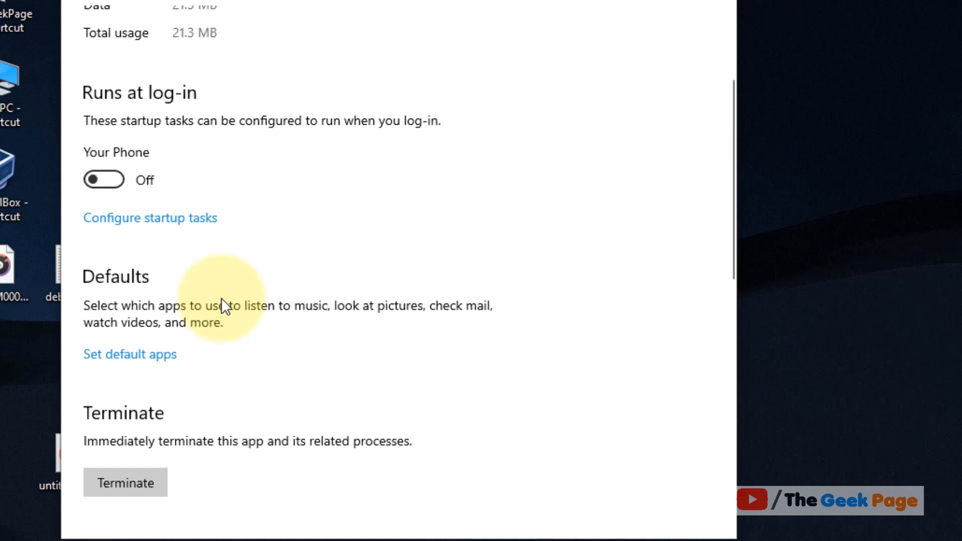
scroll(down, 3)
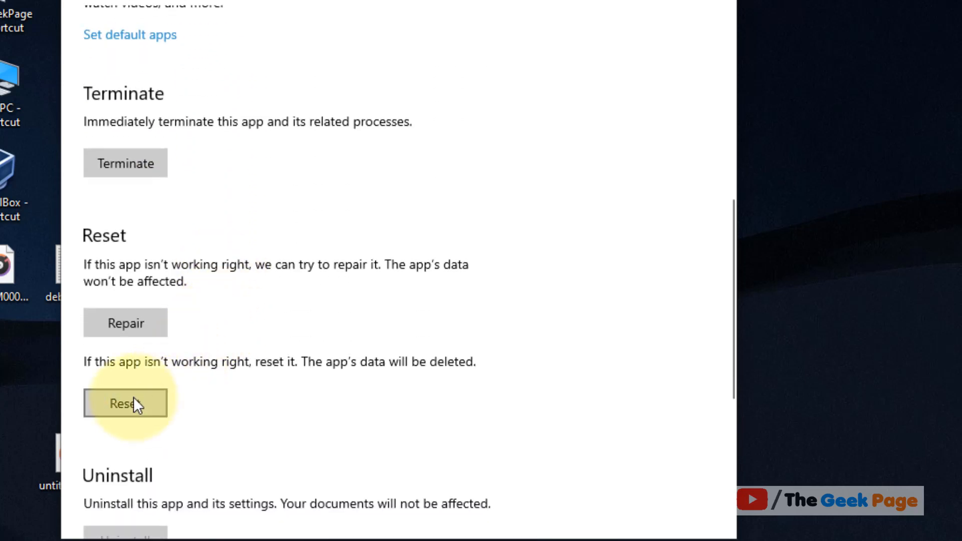